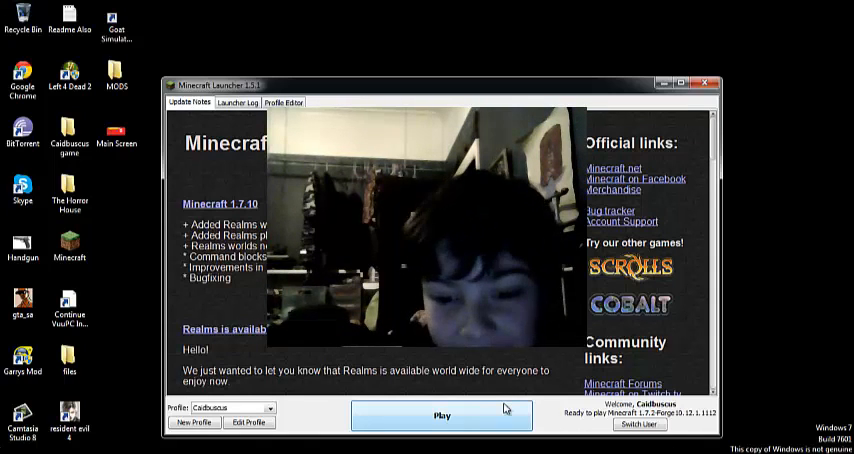
# - Launch Minecraft 1.7.2 with the Forge profile so the launcher closes
pyautogui.click(441, 415)
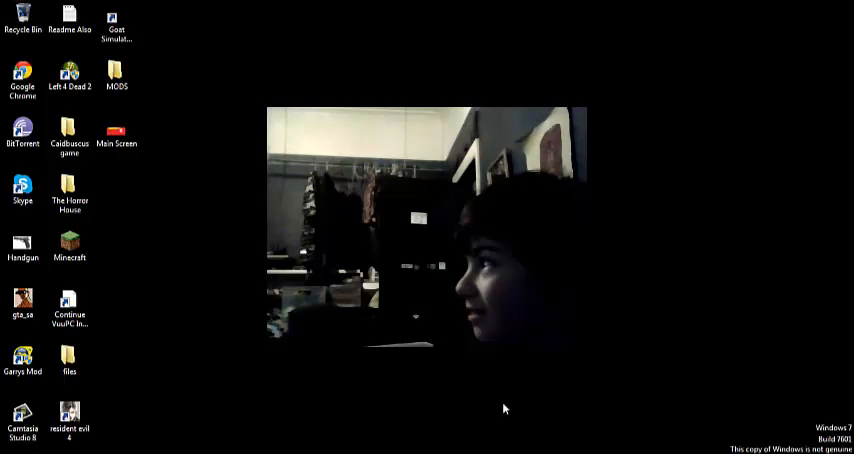
# - Wait on the blank, Not Responding Minecraft 1.7.2 window, then bring up the Start menu
pyautogui.doubleClick(70, 245)
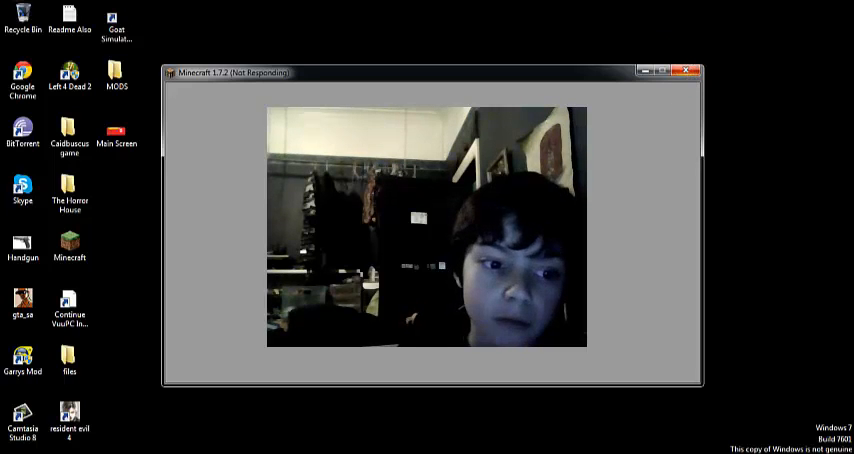
pyautogui.click(10, 447)
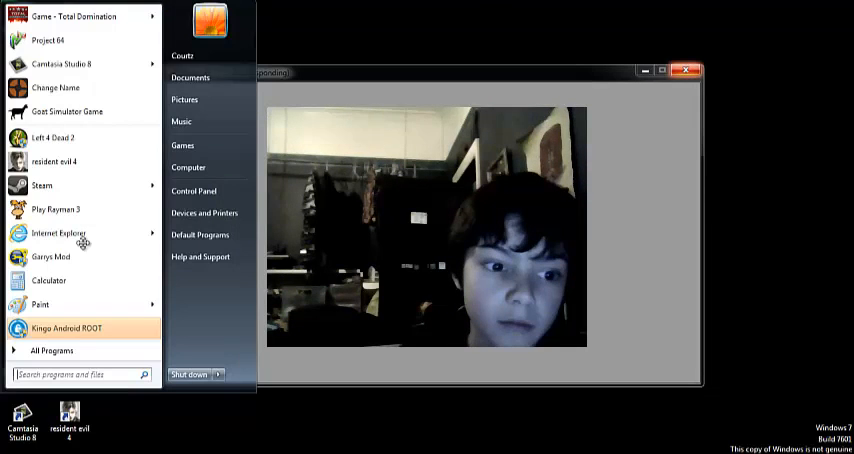